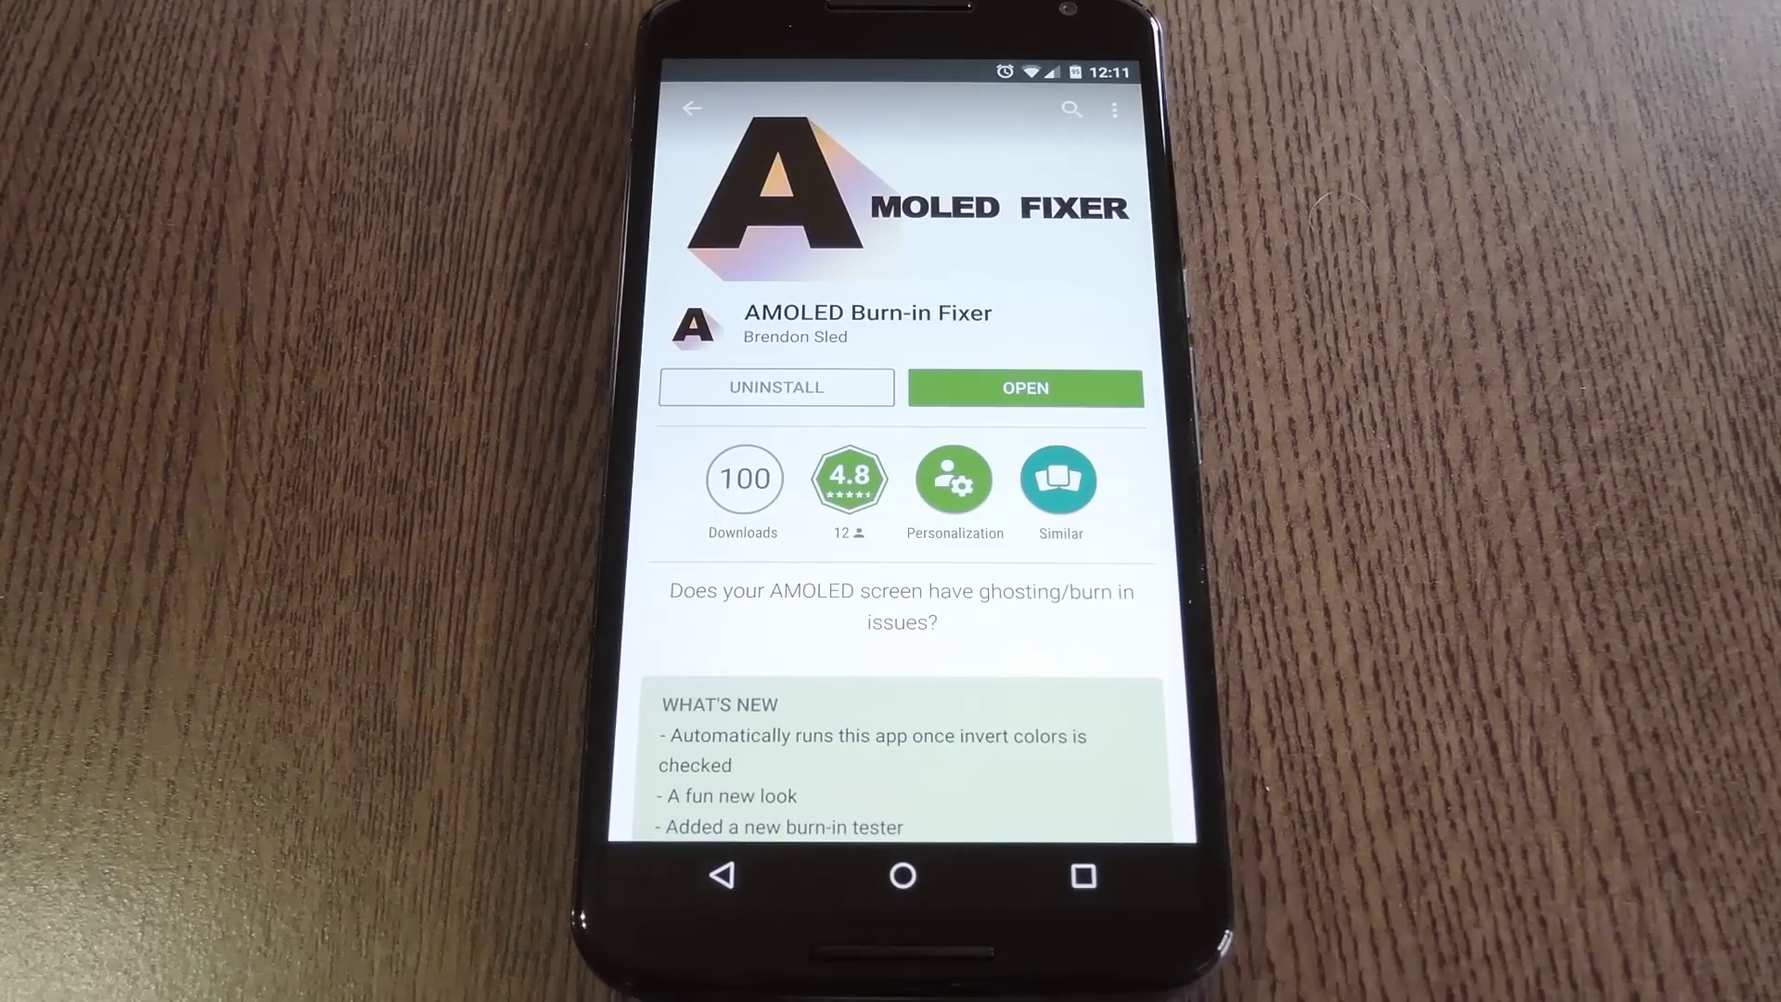
- Launch AMOLED Burn-in Fixer from its Play Store page to reach the fix burn-in setup screen
left_click(1024, 388)
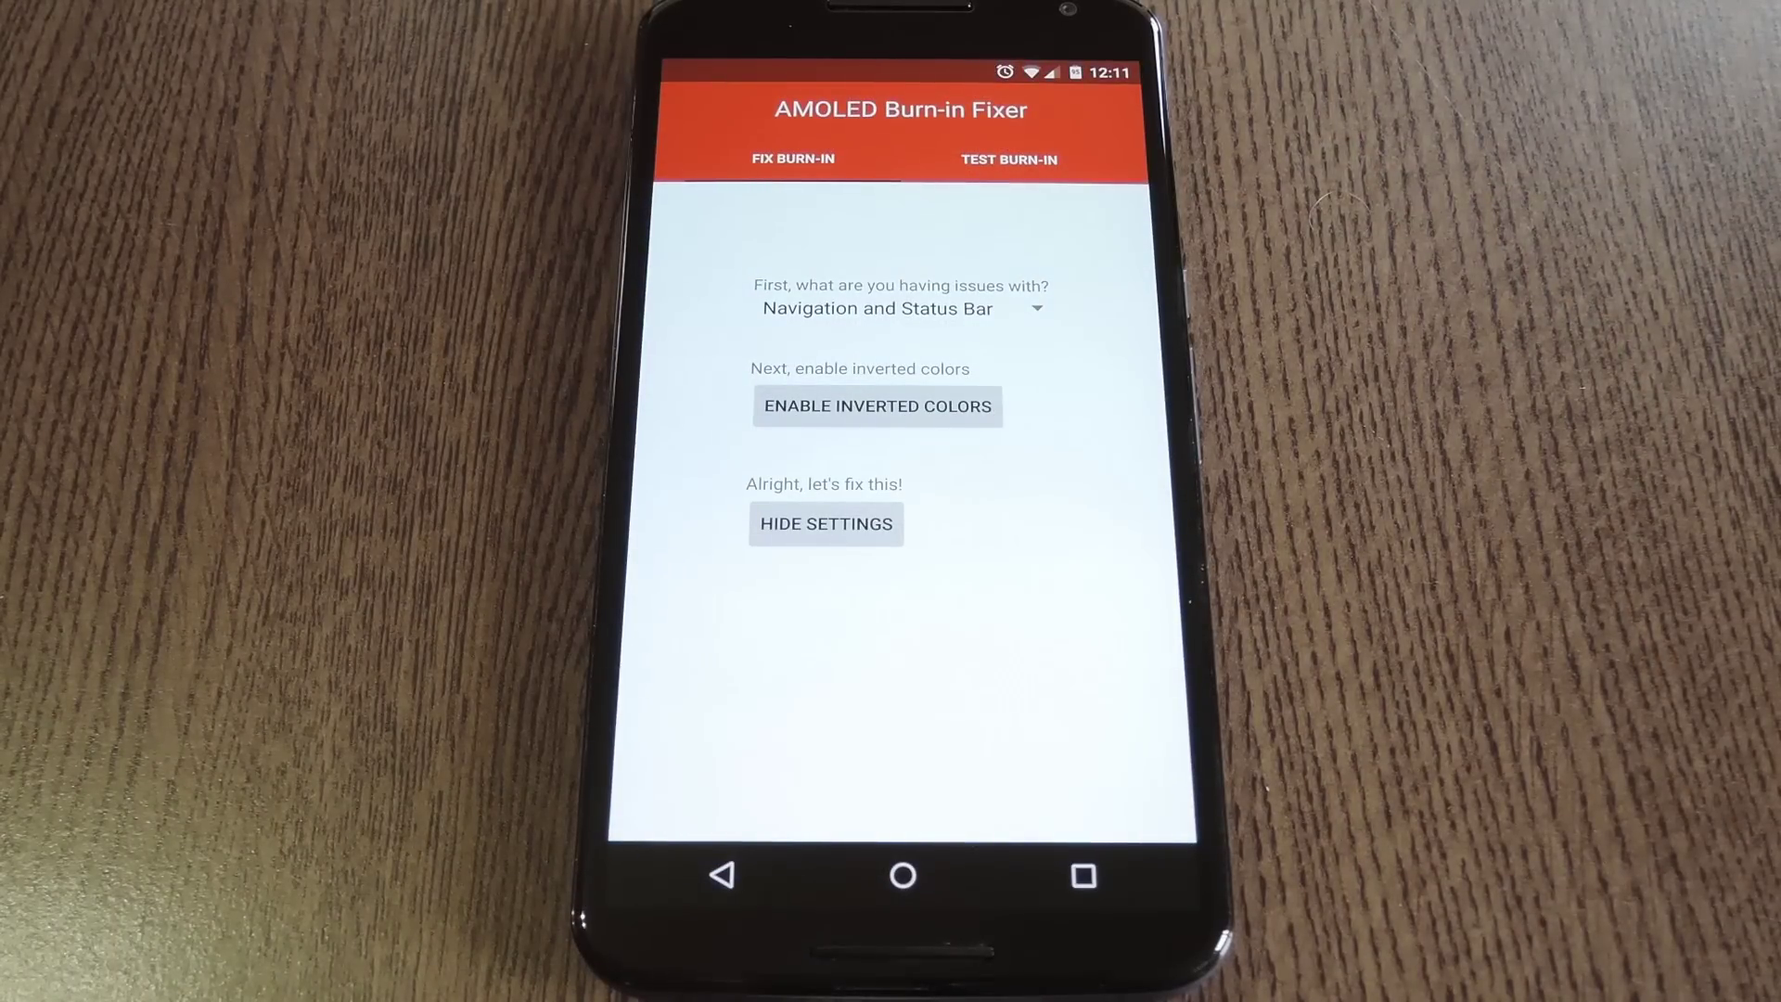
left_click(898, 308)
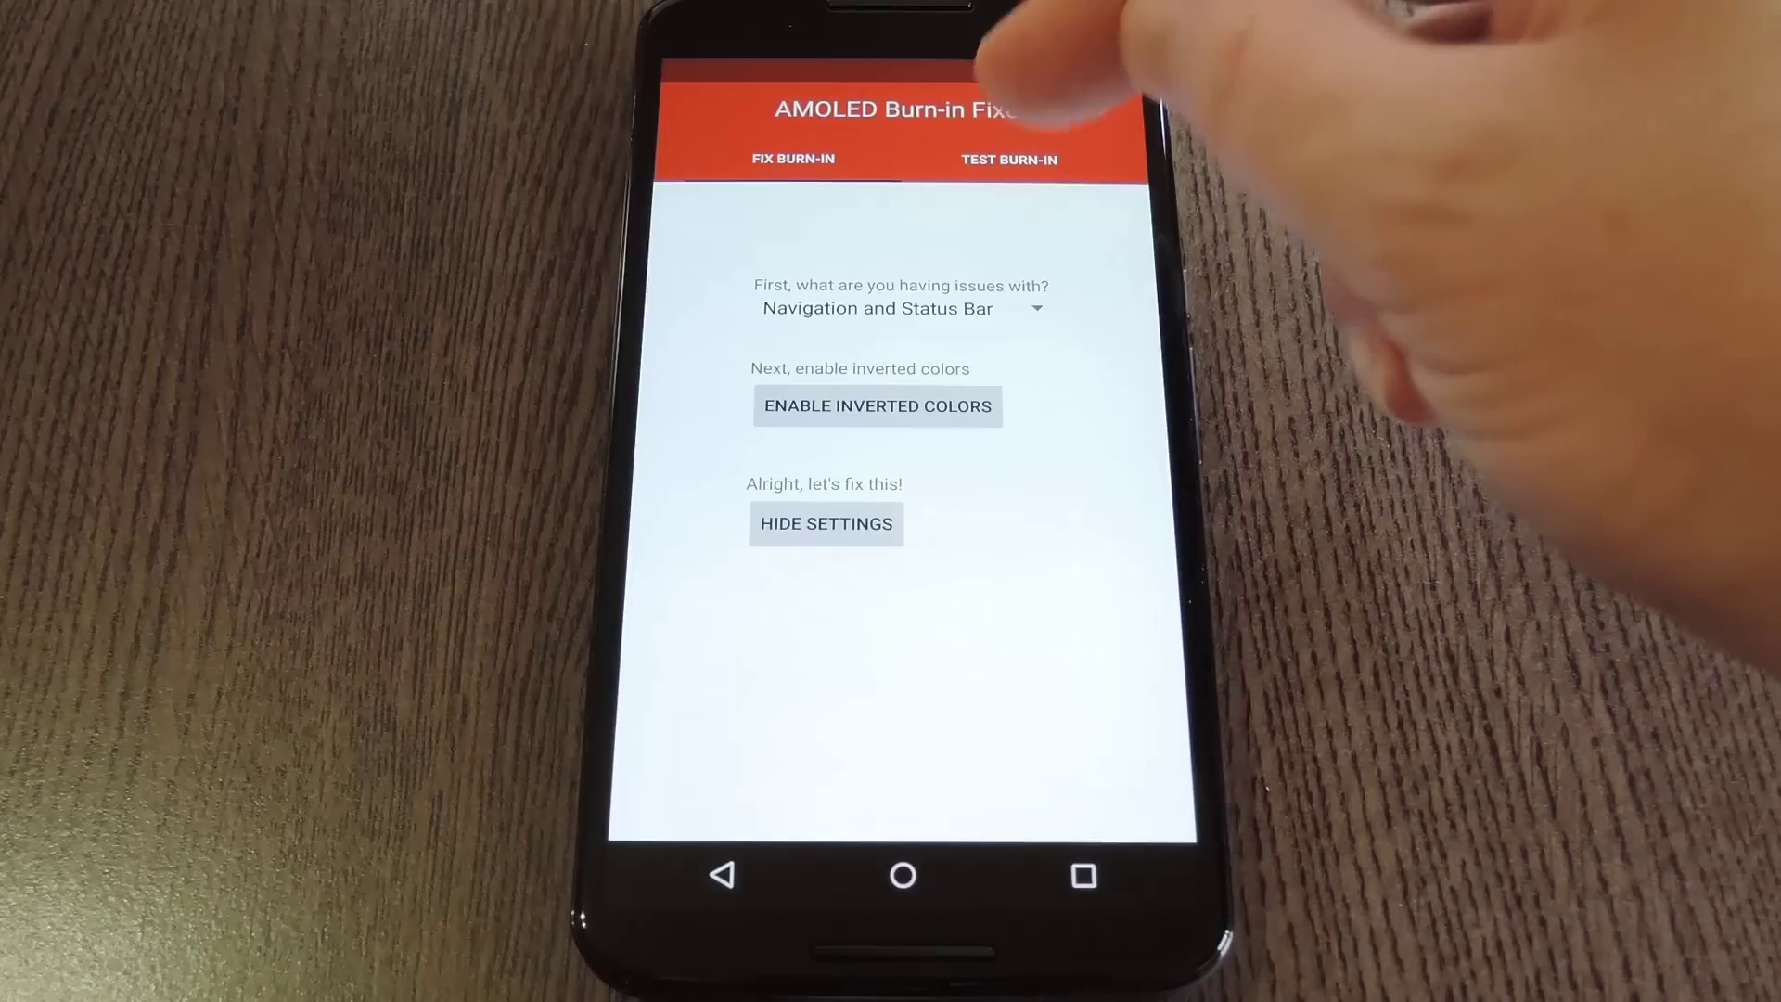
left_click(1009, 160)
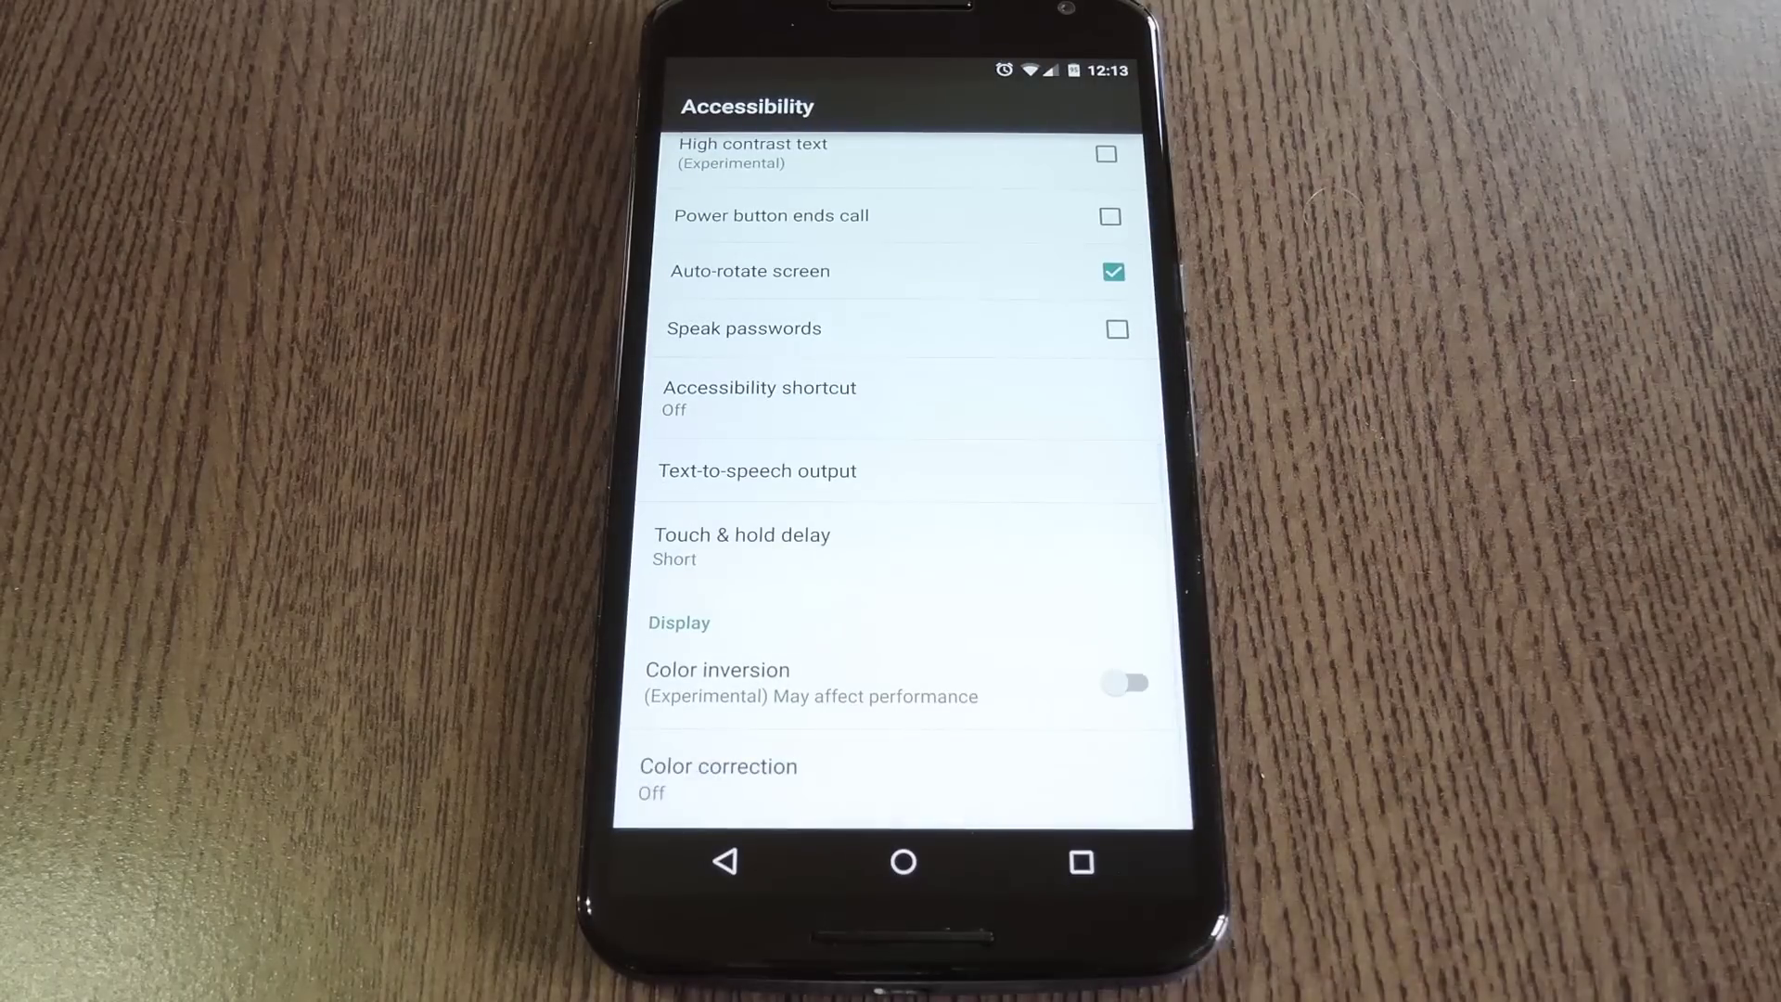
- Turn on Color inversion under Accessibility so the whole screen shows inverted colours
left_click(1133, 683)
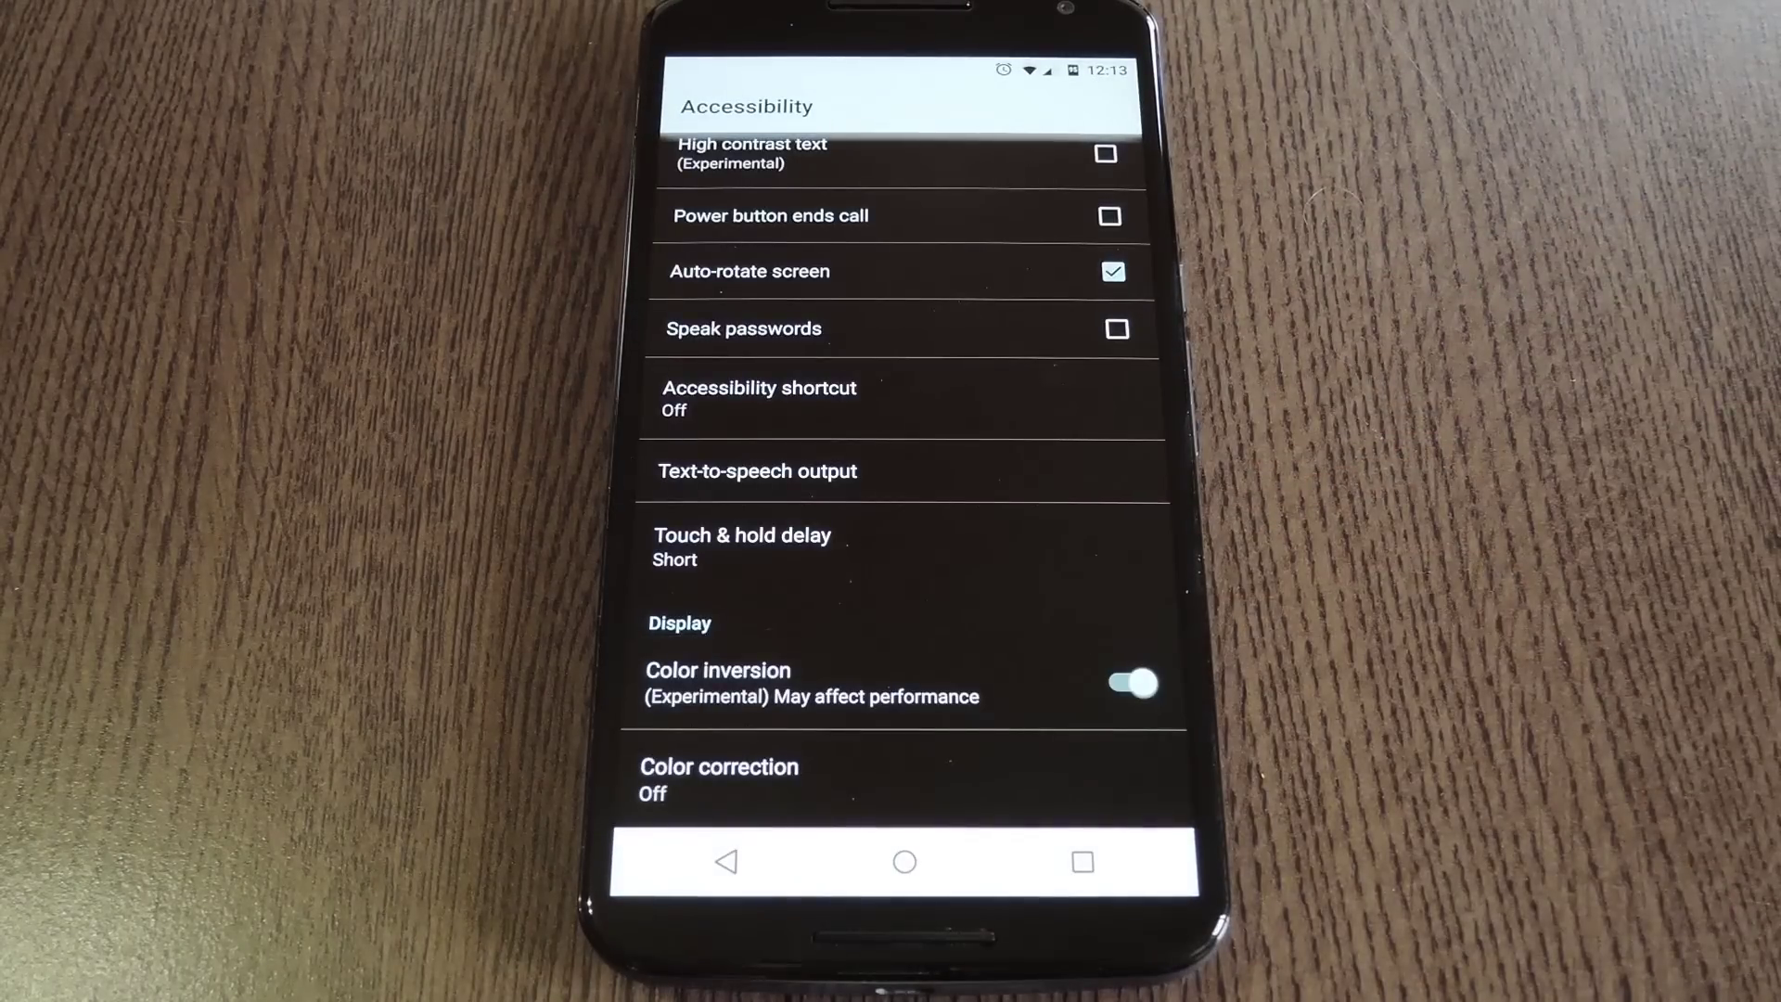